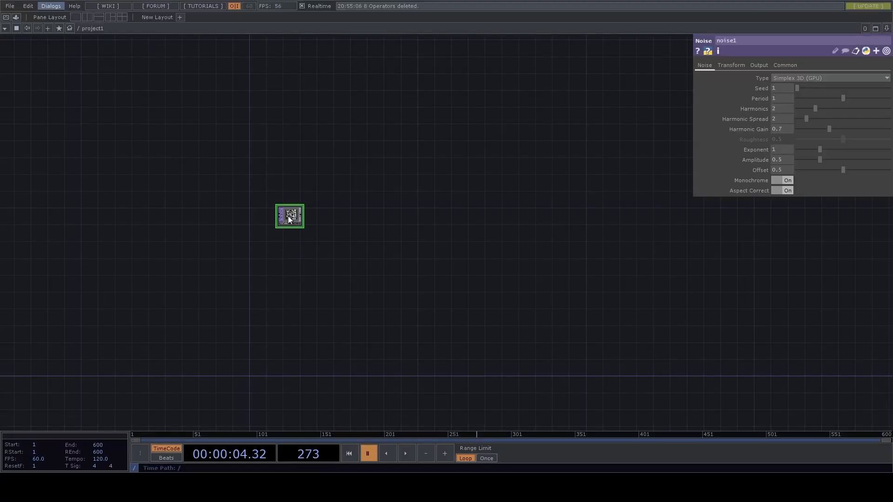
- Give noise1 period 20 and amplitude 1, and drive translate z with absTime.seconds * .1
{"action": "left_click", "coordinate": [785, 65]}
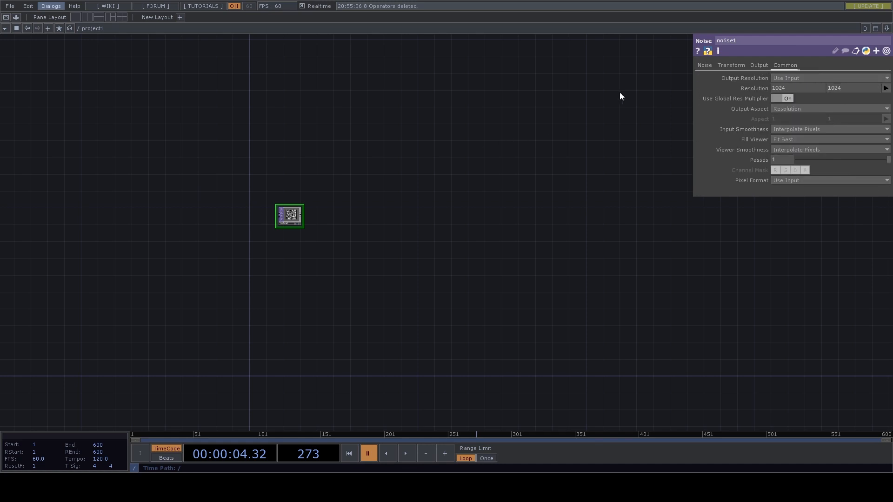
{"action": "left_click", "coordinate": [704, 65]}
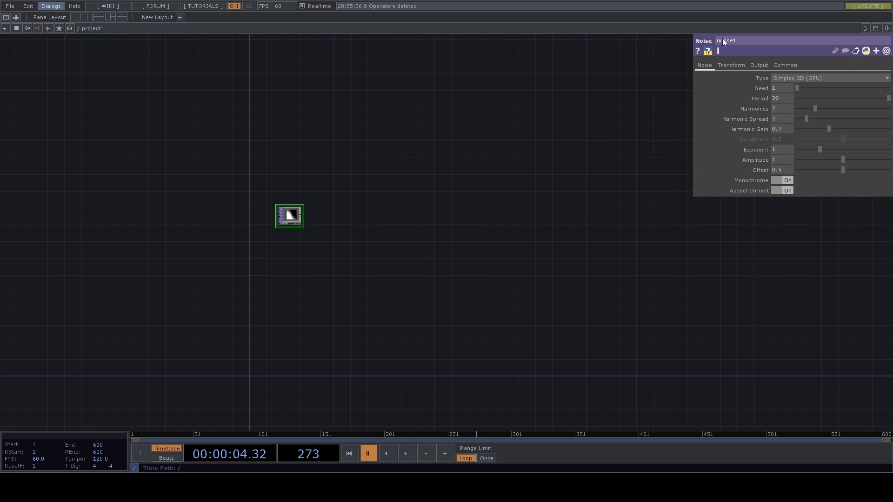
{"action": "left_click", "coordinate": [731, 65]}
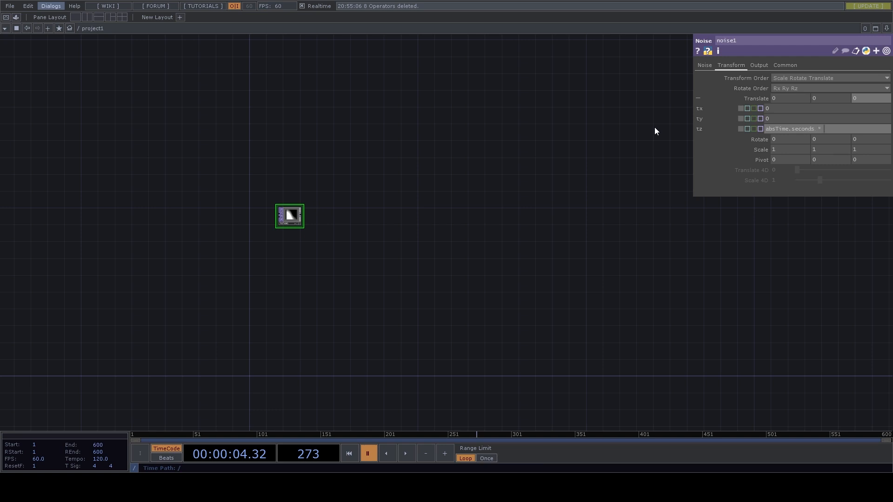
{"action": "type", "text": ".1"}
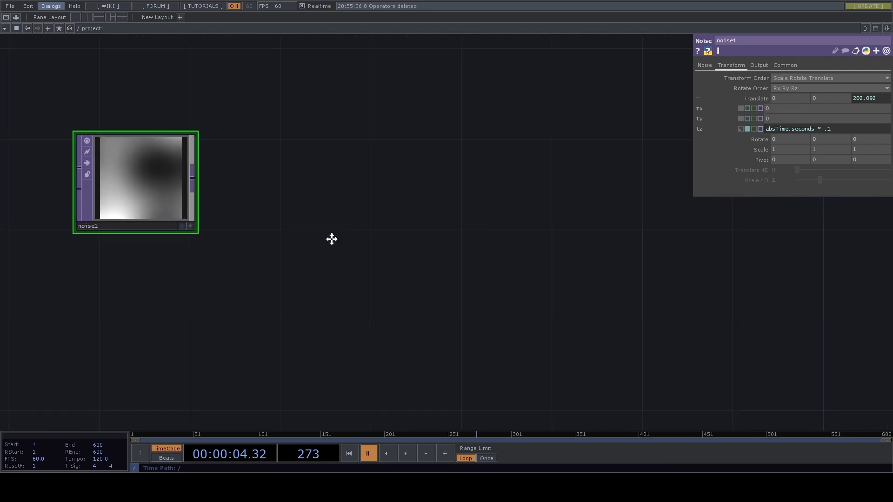
- Reposition noise1 and set noise2's output resolution from a preset
{"action": "left_click_drag", "start_coordinate": [135, 182], "coordinate": [274, 182]}
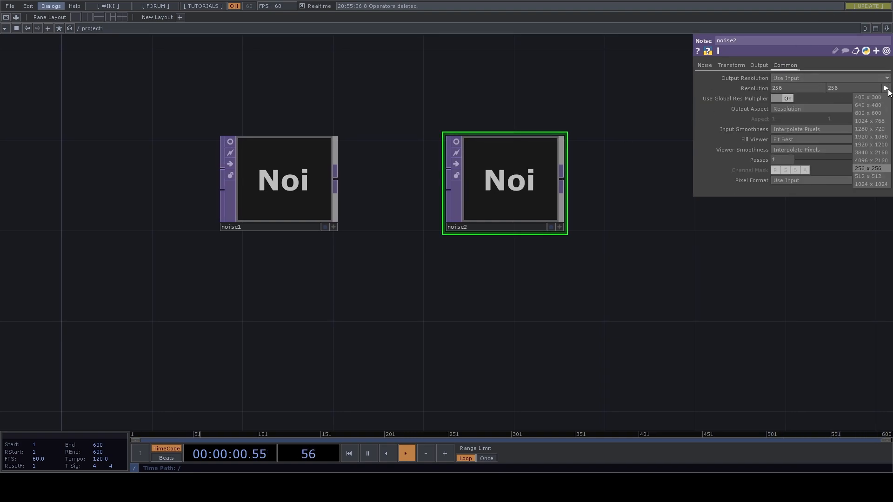
{"action": "left_click", "coordinate": [704, 65]}
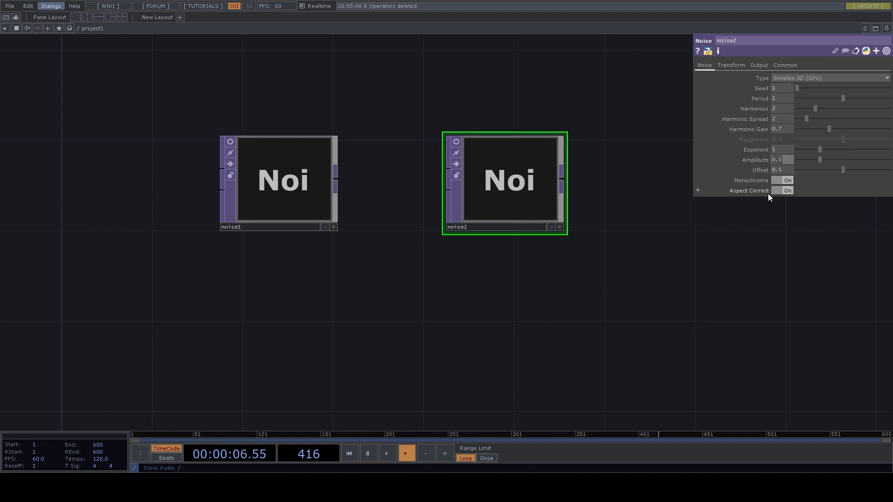
{"action": "left_click", "coordinate": [788, 180]}
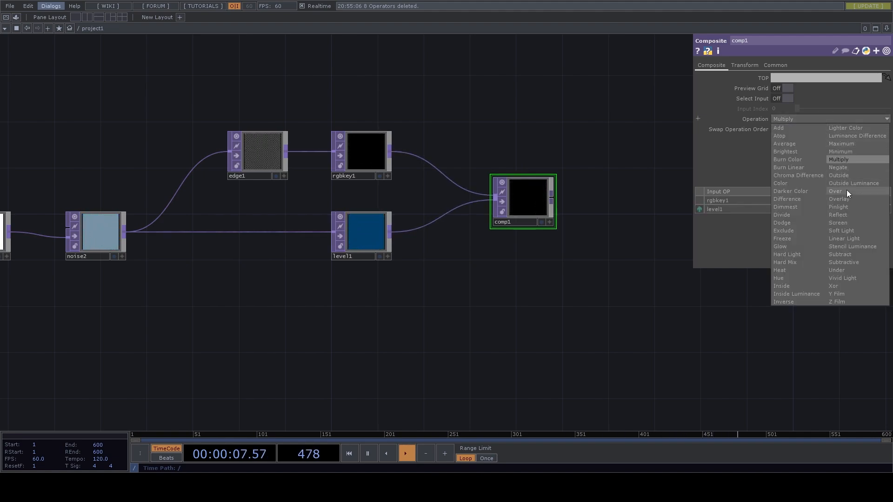
- Choose the blend Operation on the Composite TOP merging both branches
{"action": "left_click", "coordinate": [839, 198]}
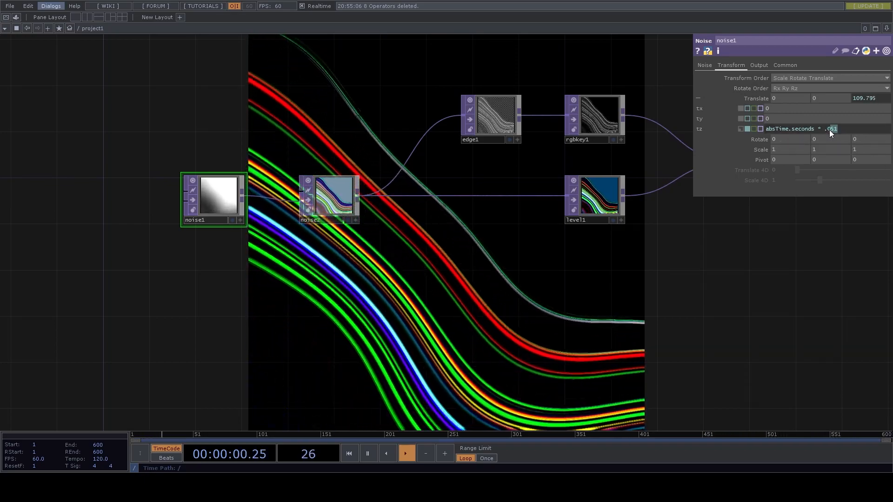
- Change noise1's translate z expression to absTime.seconds * .09
{"action": "left_click", "coordinate": [407, 454]}
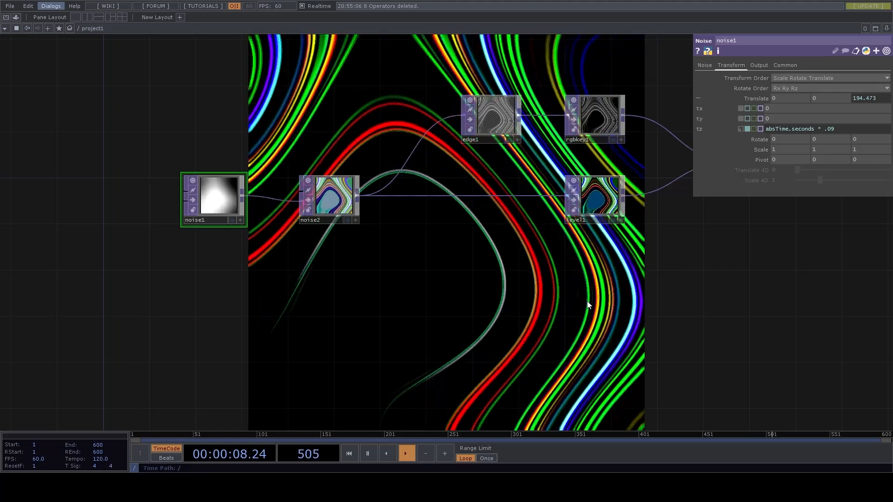
{"action": "left_click", "coordinate": [349, 454]}
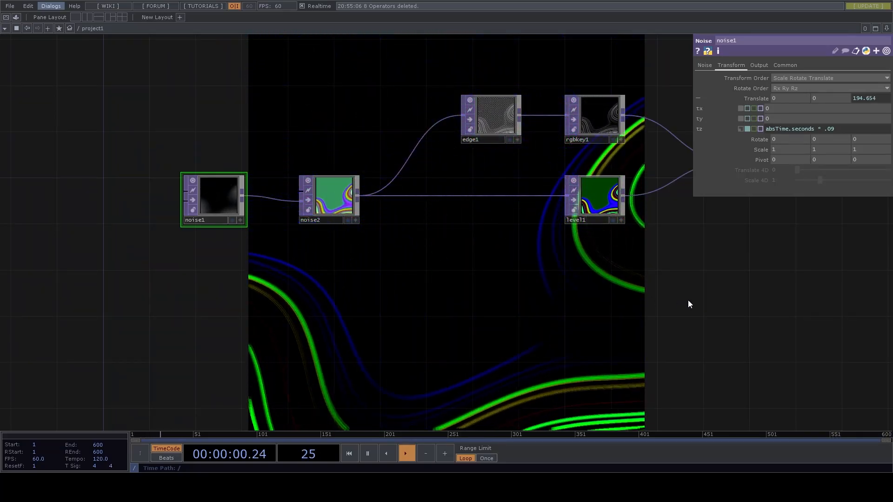
- Raise edge1's Strength to about 2.88
{"action": "left_click", "coordinate": [490, 117]}
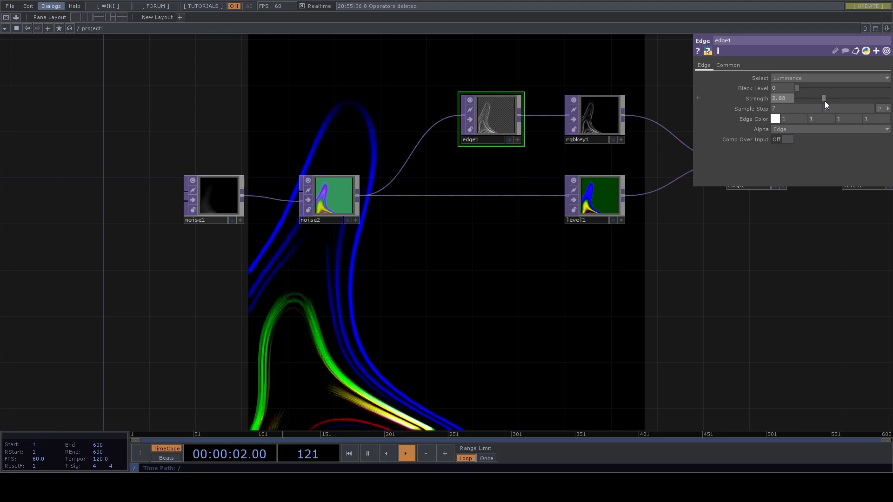
{"action": "left_click", "coordinate": [406, 454]}
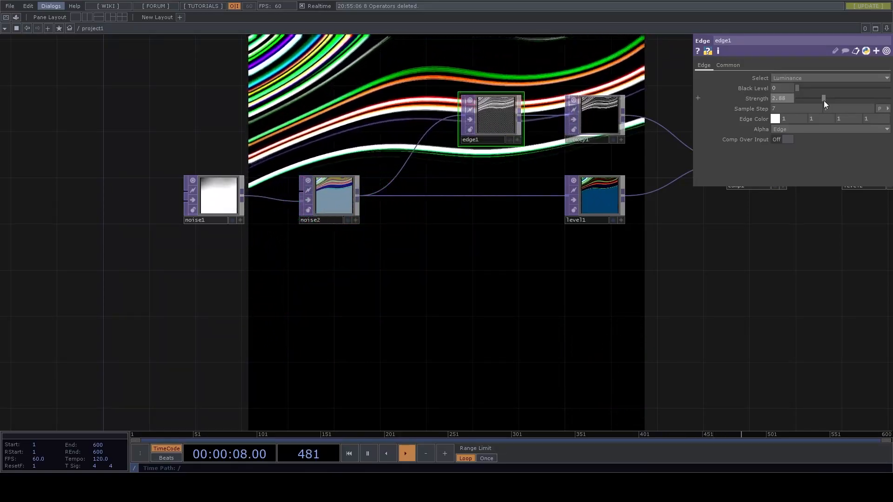
{"action": "left_click", "coordinate": [348, 454]}
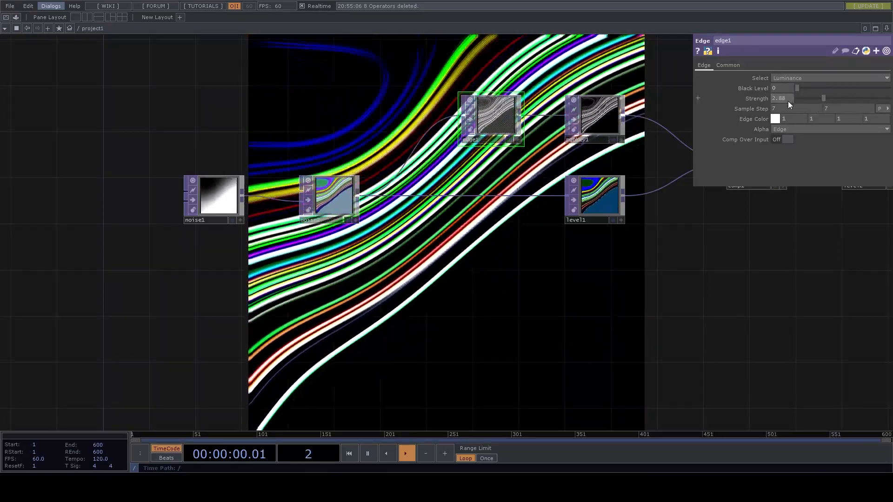